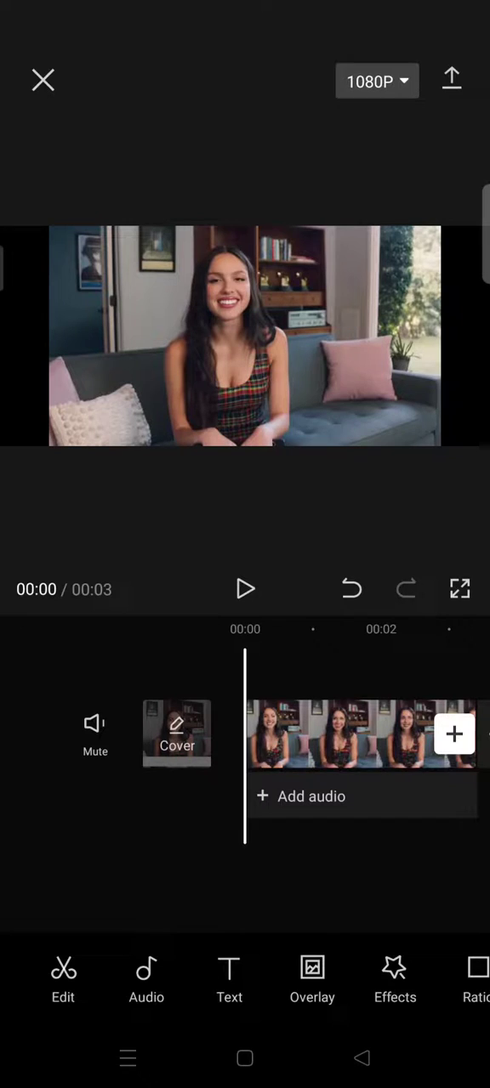
Open the Effects menu and choose Body effects for the sofa clip
left_click(393, 977)
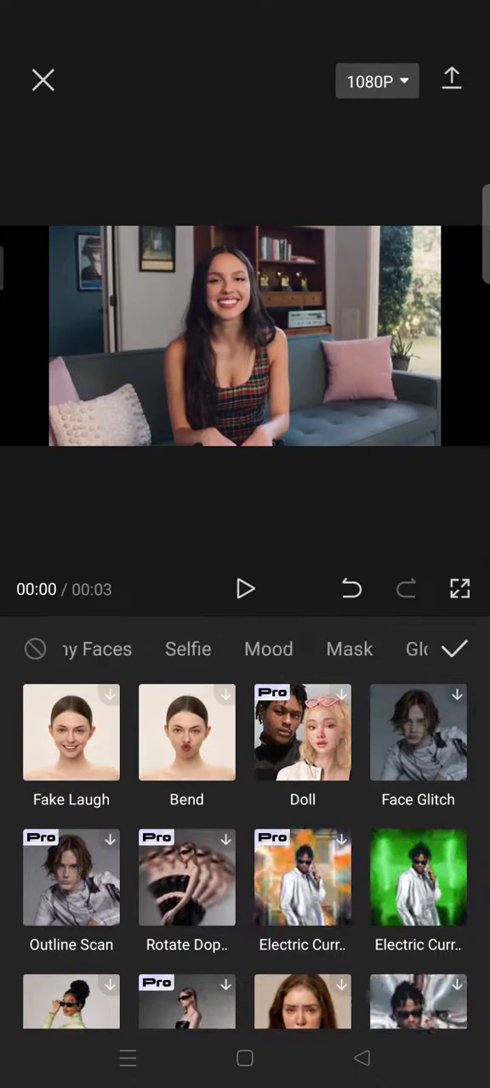
Scroll to the Mask category and apply the Face Mosaic effect to the woman's face
scroll("left", 3)
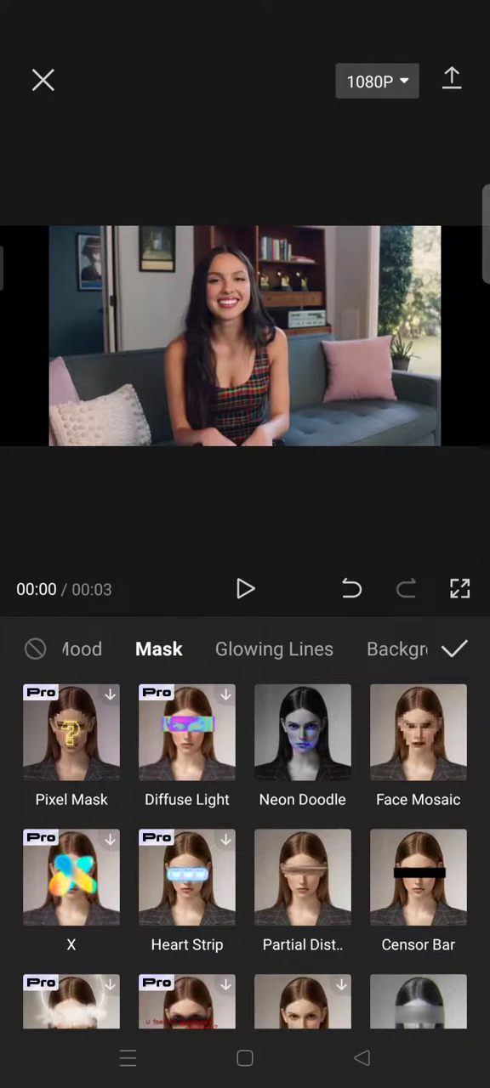
left_click(417, 745)
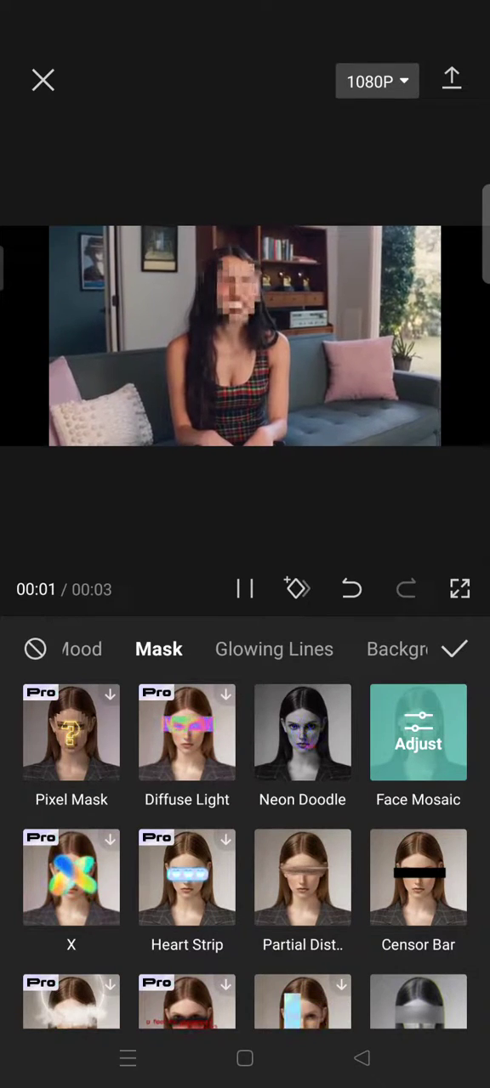
left_click(245, 589)
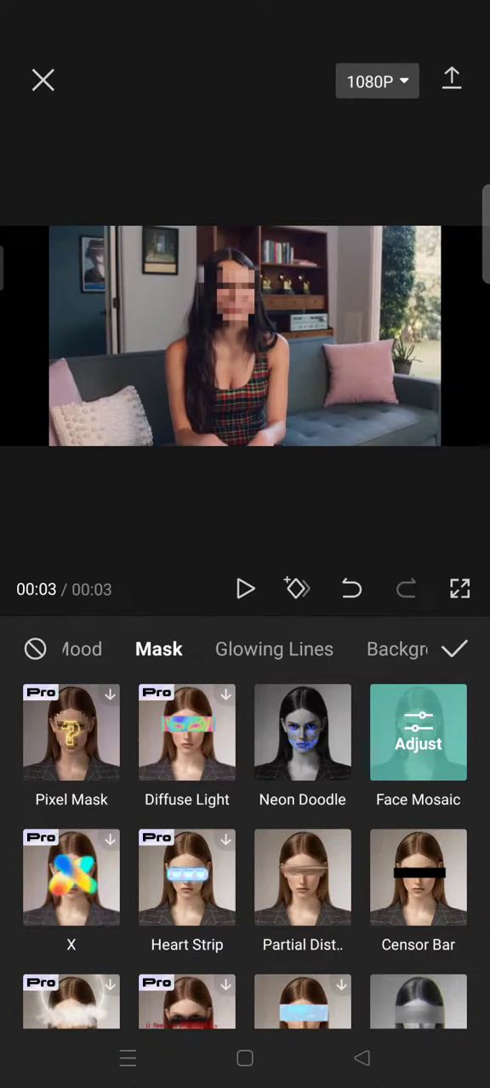
Adjust Face Mosaic: range 39, size 35
left_click(418, 733)
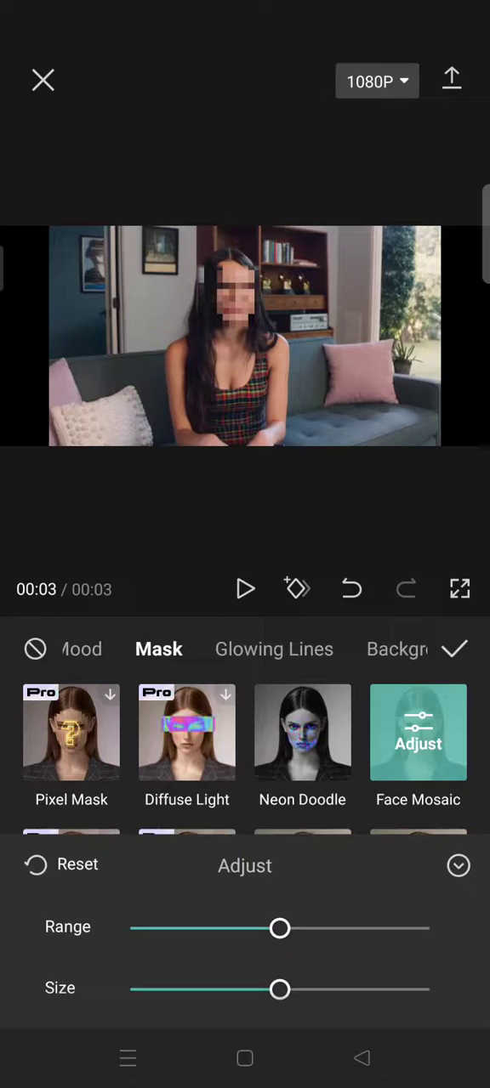
left_click_drag(278, 988, 299, 989)
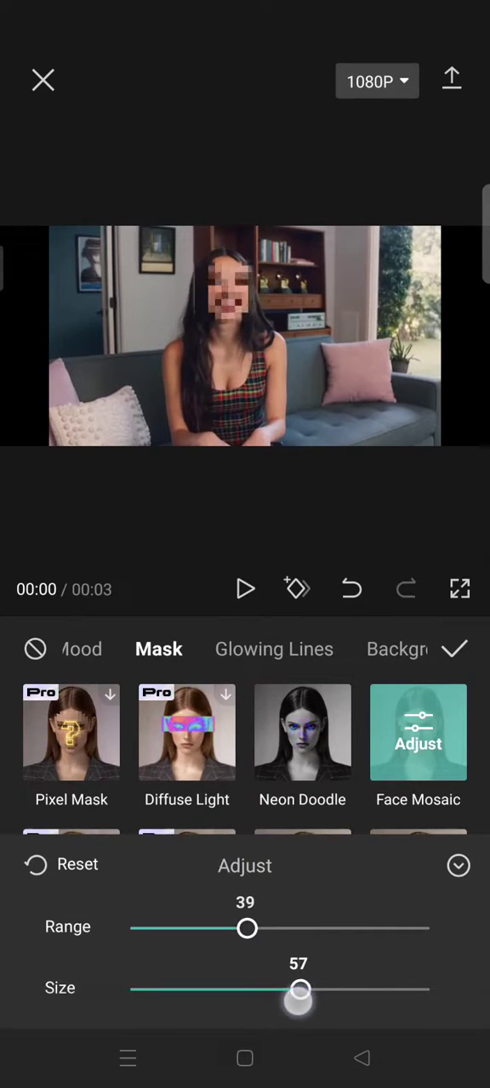
left_click_drag(298, 989, 188, 989)
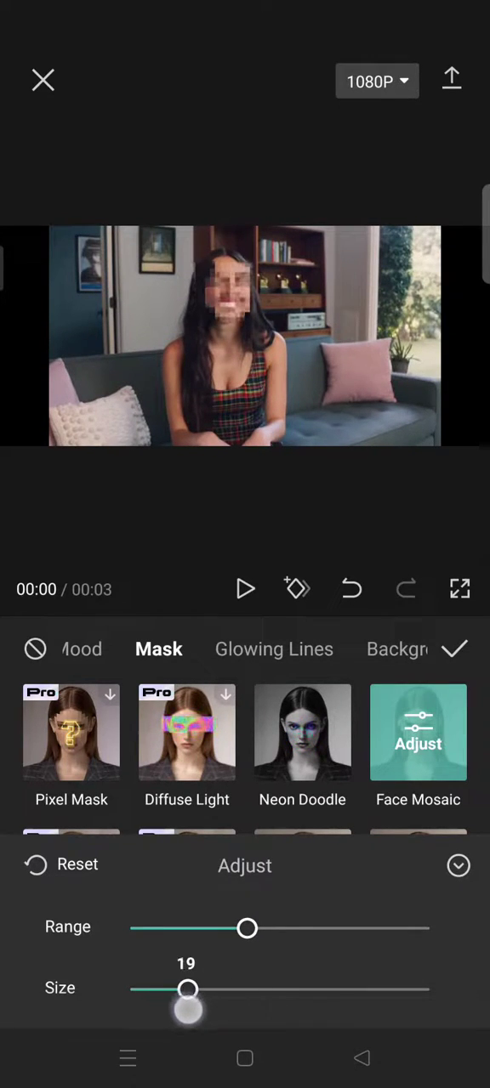
left_click_drag(187, 989, 236, 989)
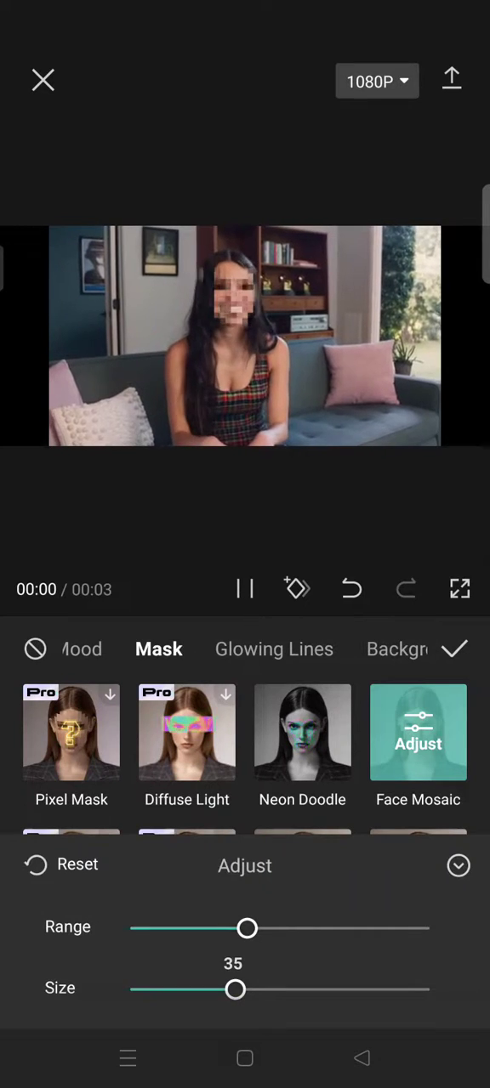